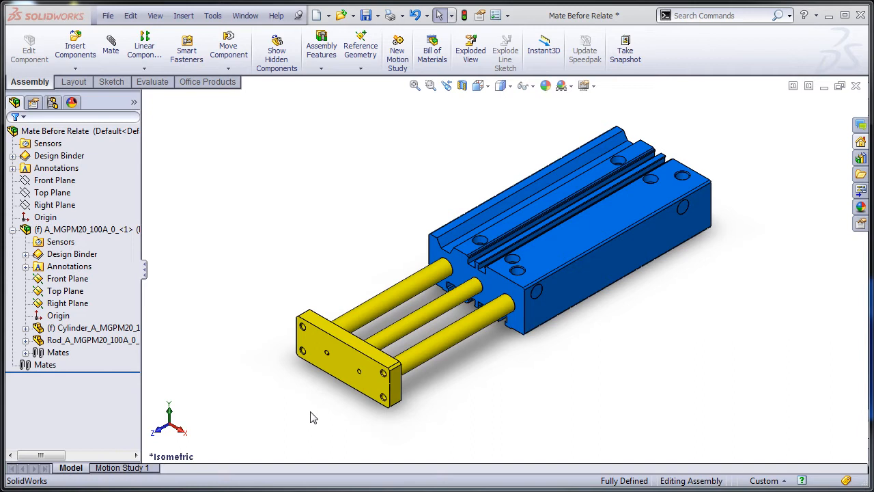
mouse_move(238, 303)
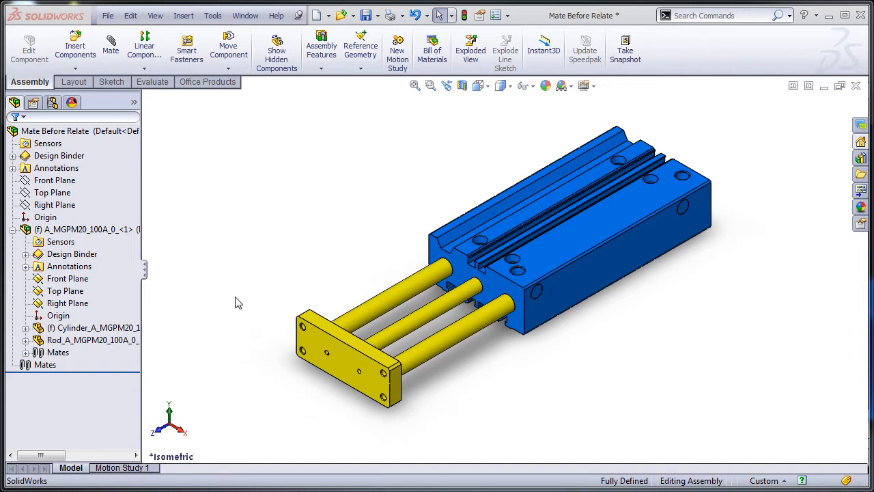
mouse_move(330, 243)
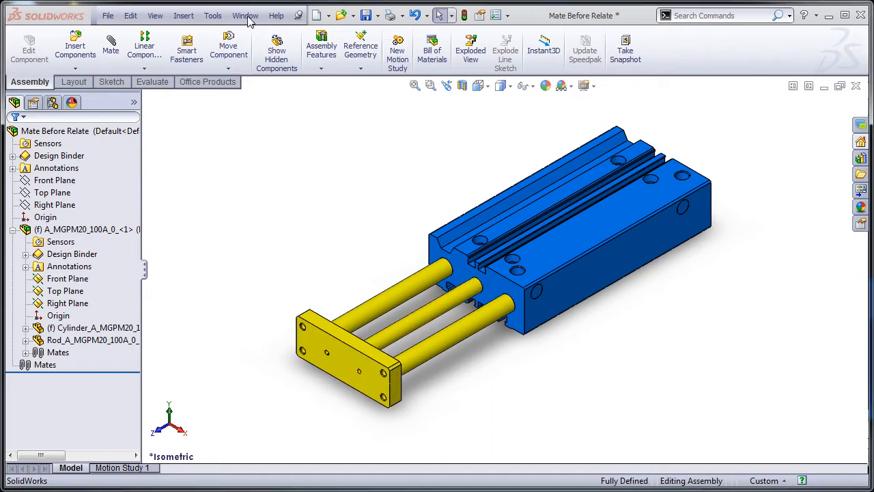
- Insert the Mounting Plate part and drop it loosely beside the yellow rod end plate
left_click(183, 15)
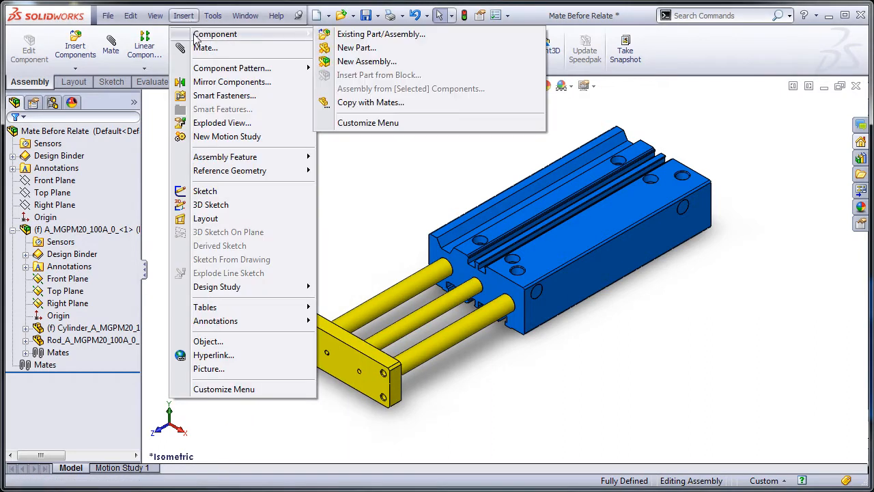
left_click(379, 32)
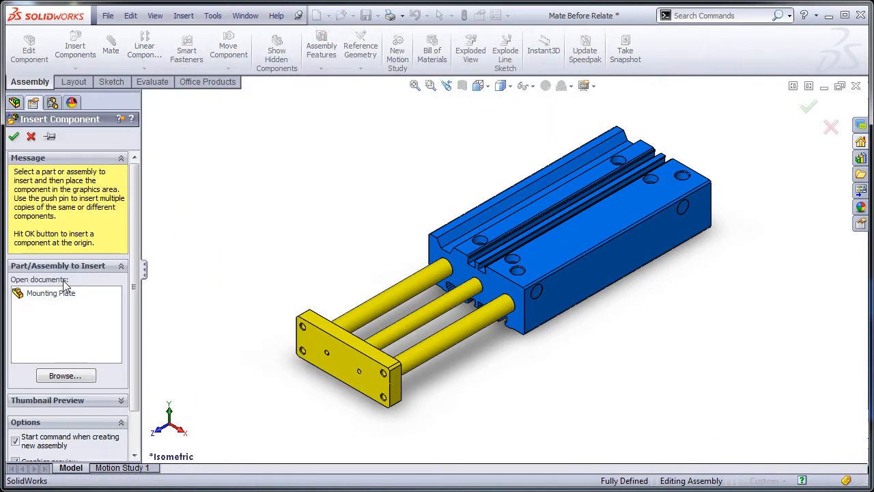
left_click(52, 292)
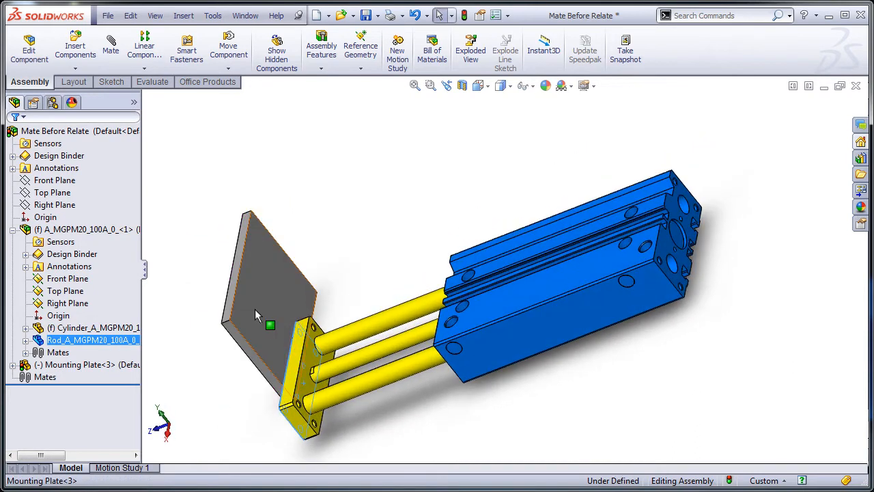
left_click(270, 325)
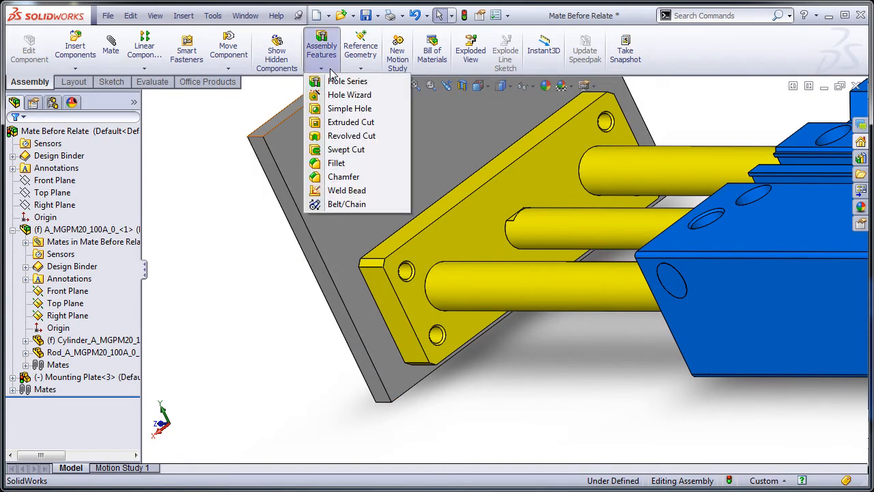
mouse_move(348, 81)
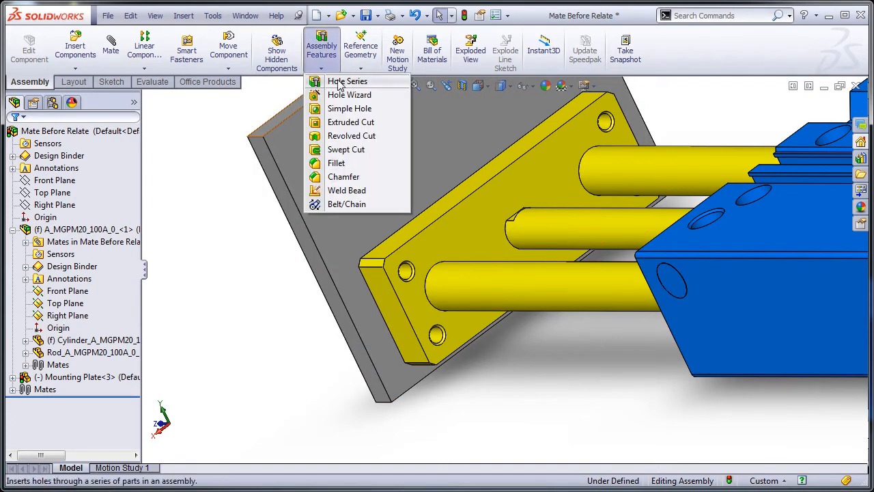
left_click(350, 94)
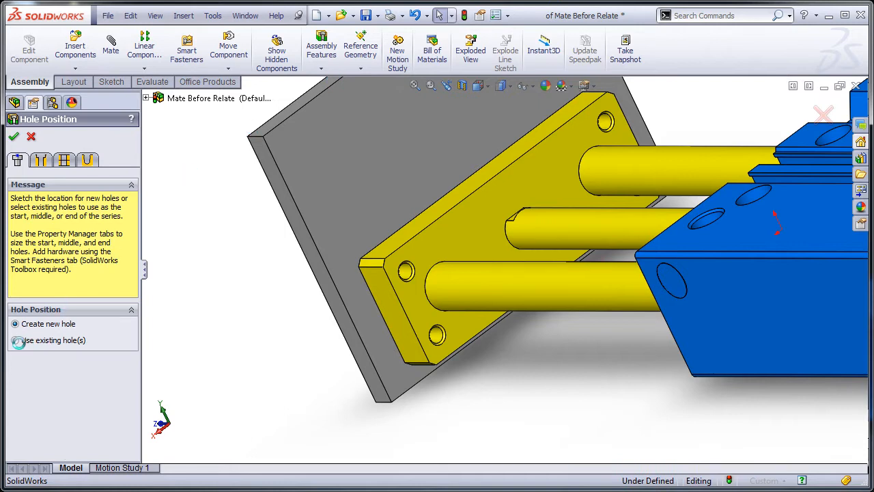
left_click(15, 340)
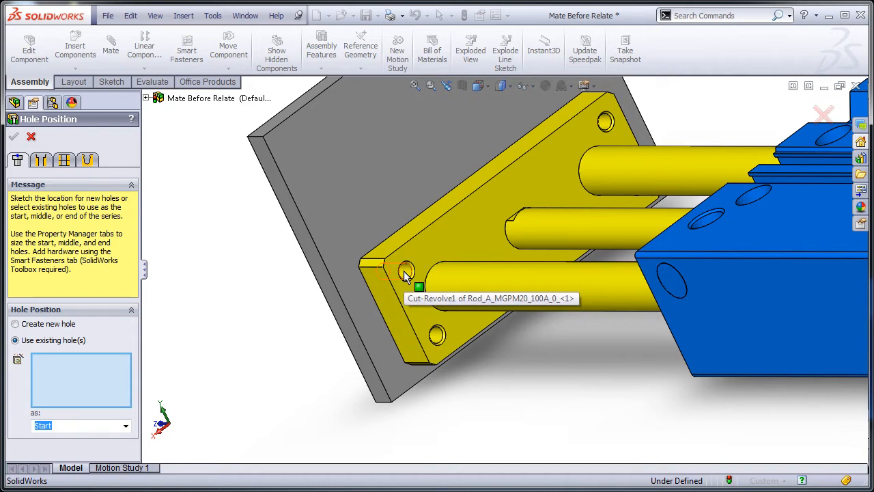
left_click(407, 273)
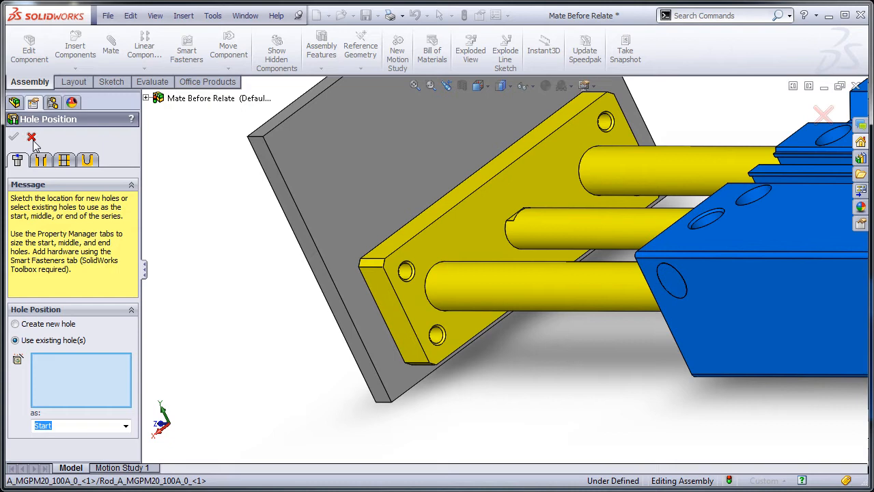
left_click(31, 136)
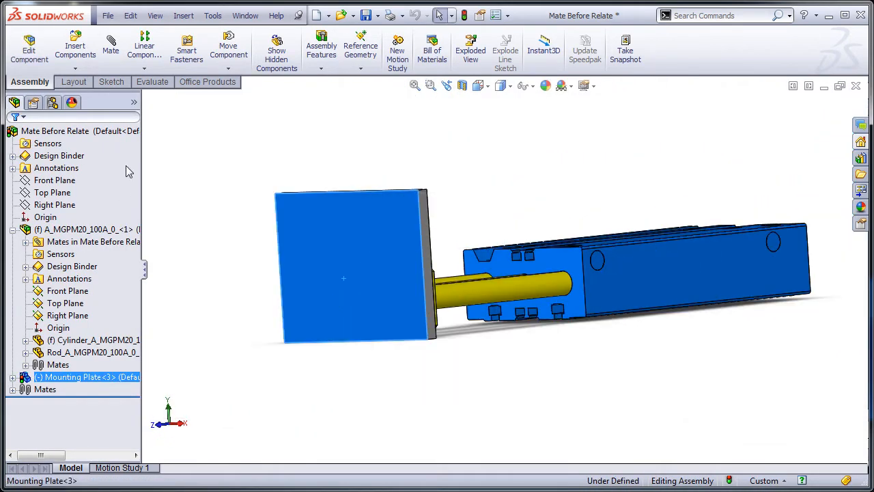
double_click(88, 377)
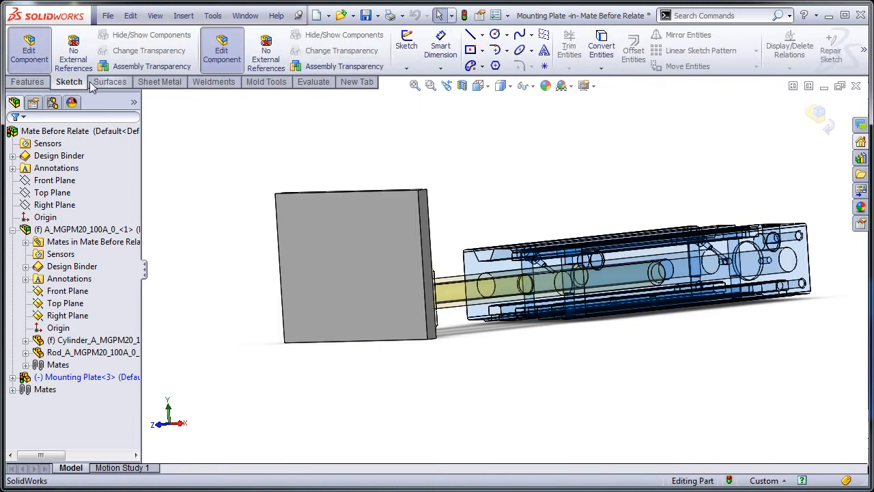
- Start a Hole Wizard M5 countersink on the mounting plate and move to placing hole centres
left_click(28, 82)
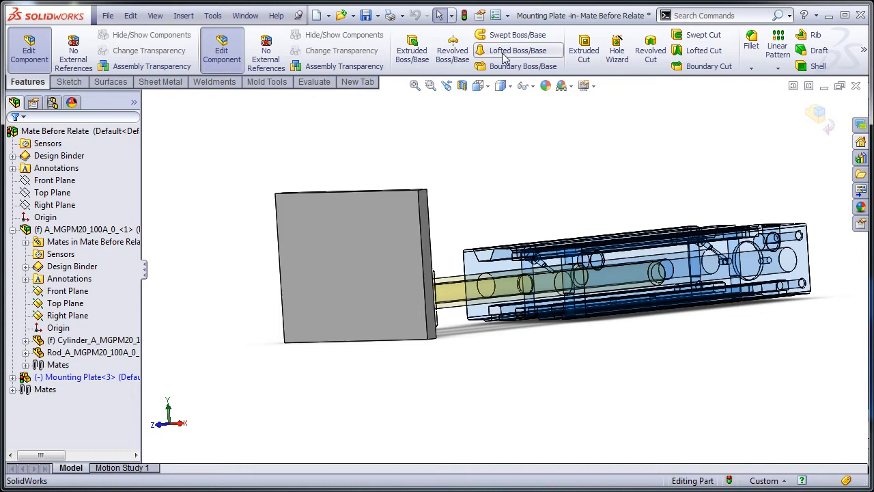
left_click(617, 49)
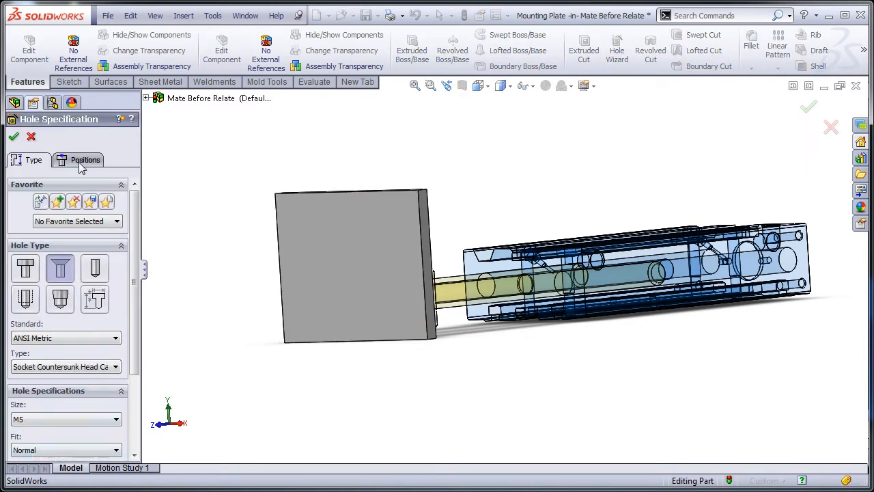
left_click(85, 160)
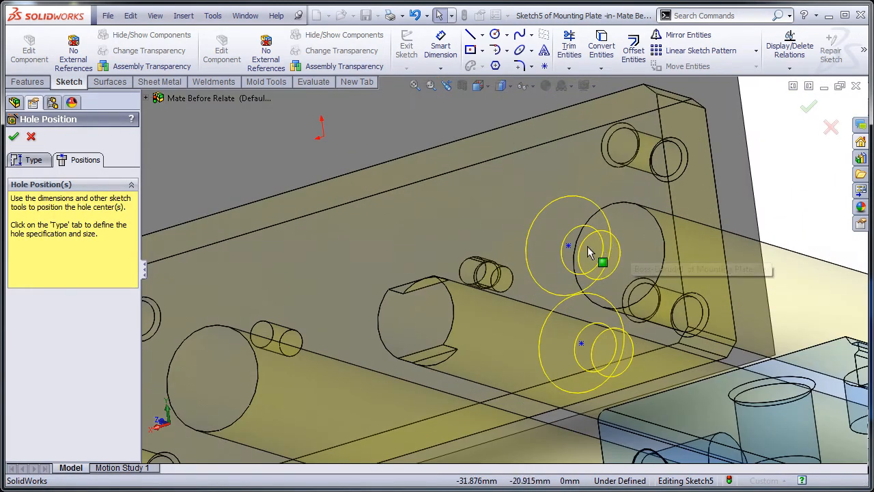
- Confirm the M5 countersink holes, triggering the 'hole does not intersect model' rebuild error
left_click(589, 137)
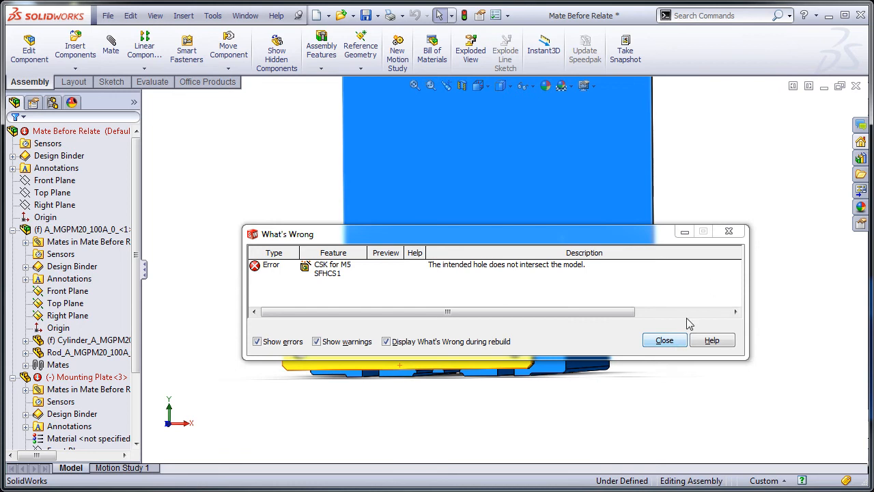
- Close the What's Wrong report and expand Mounting Plate to reveal Boss-Extrude1 and the failed hole
left_click(663, 340)
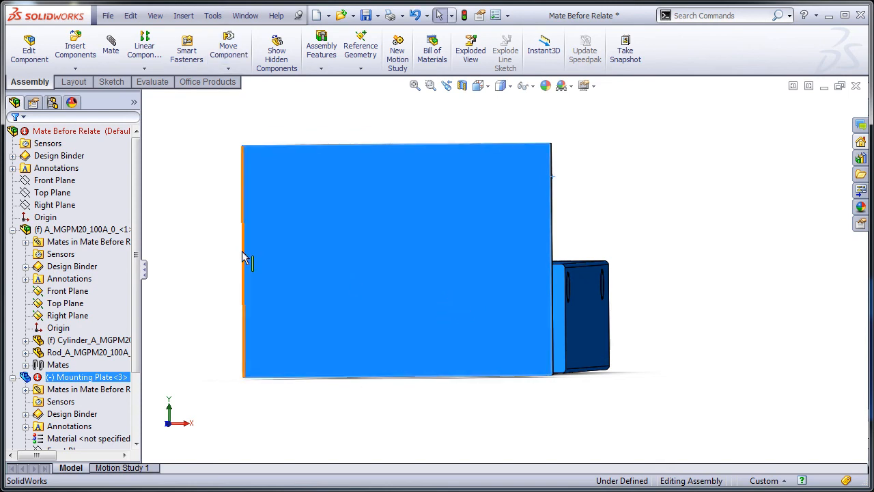
left_click(67, 387)
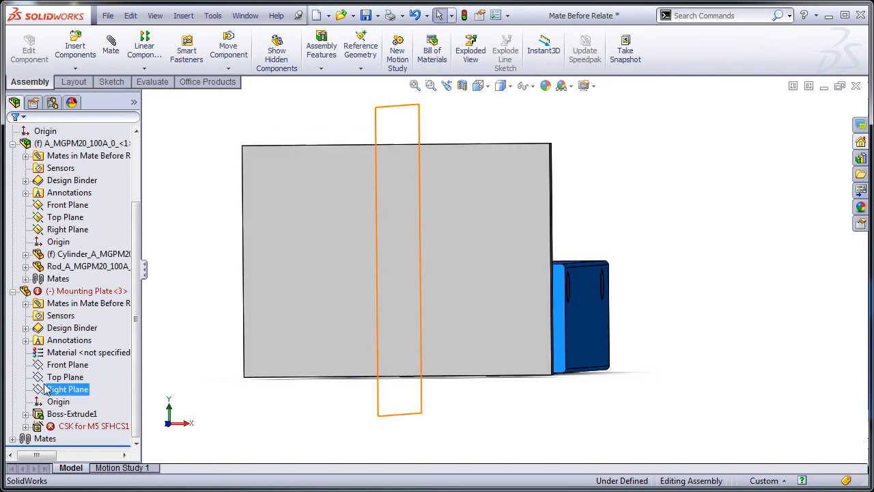